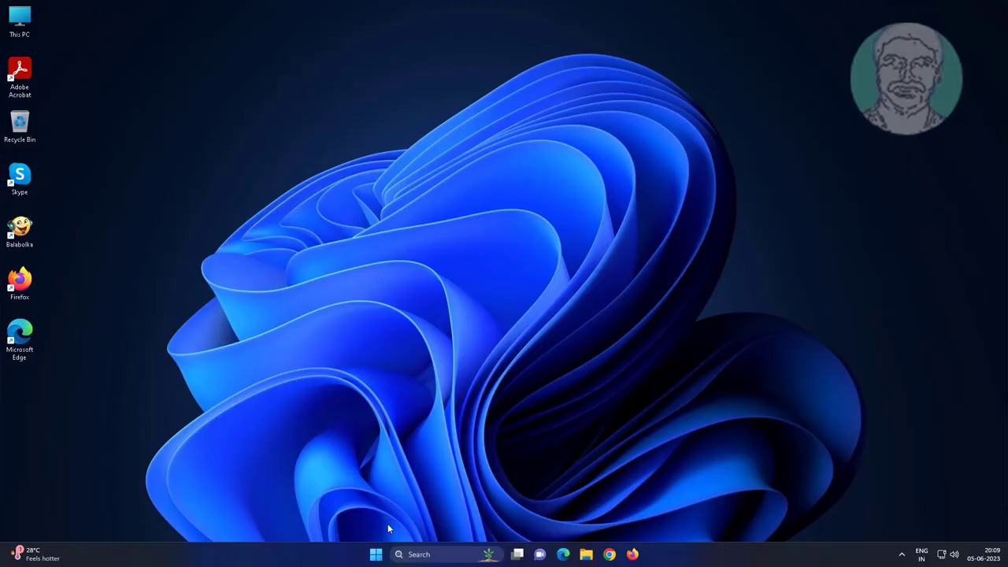
Bring up the Start menu from the taskbar.
left_click(374, 554)
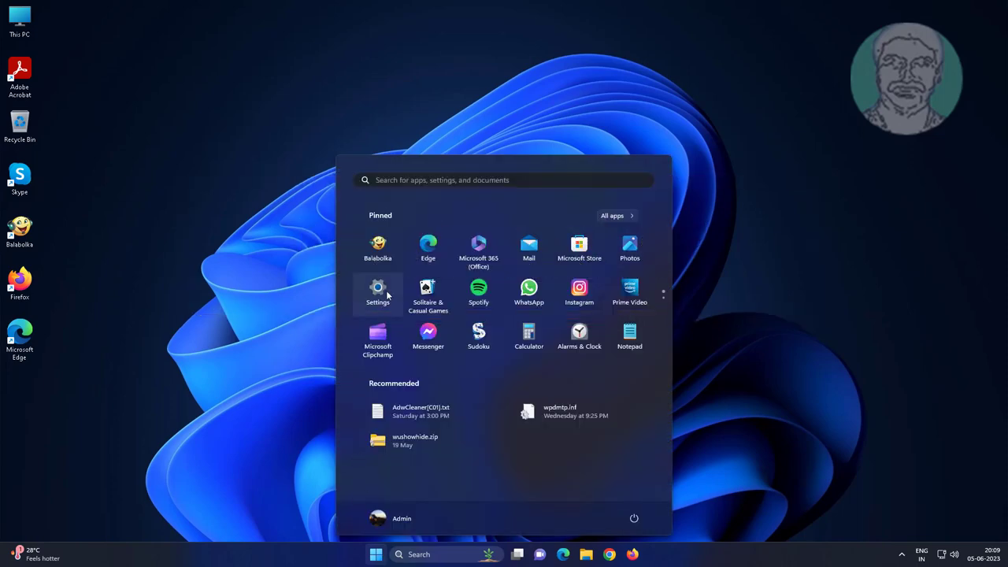
Launch Settings from Start and go to the Apps section's Installed apps list.
left_click(378, 291)
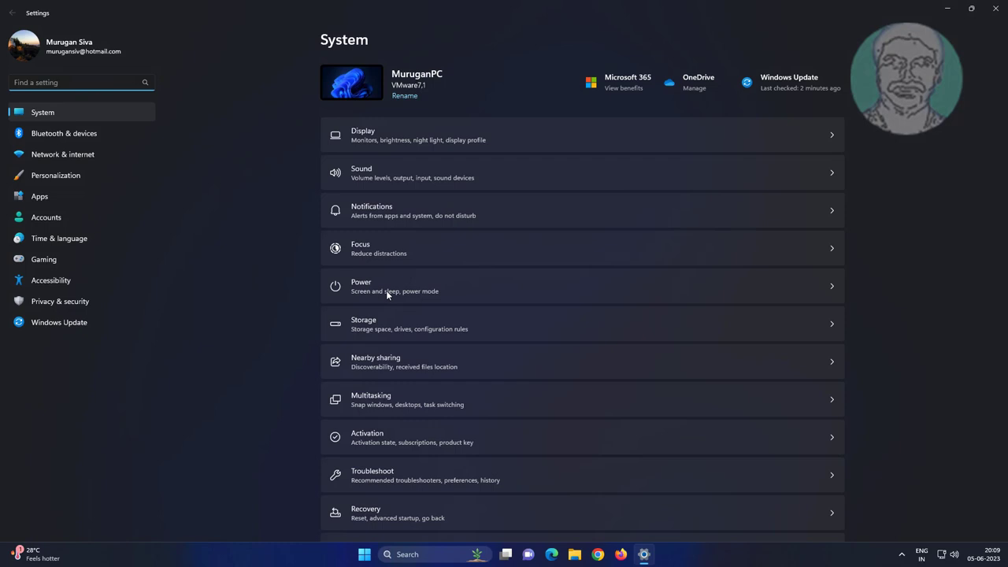
left_click(39, 195)
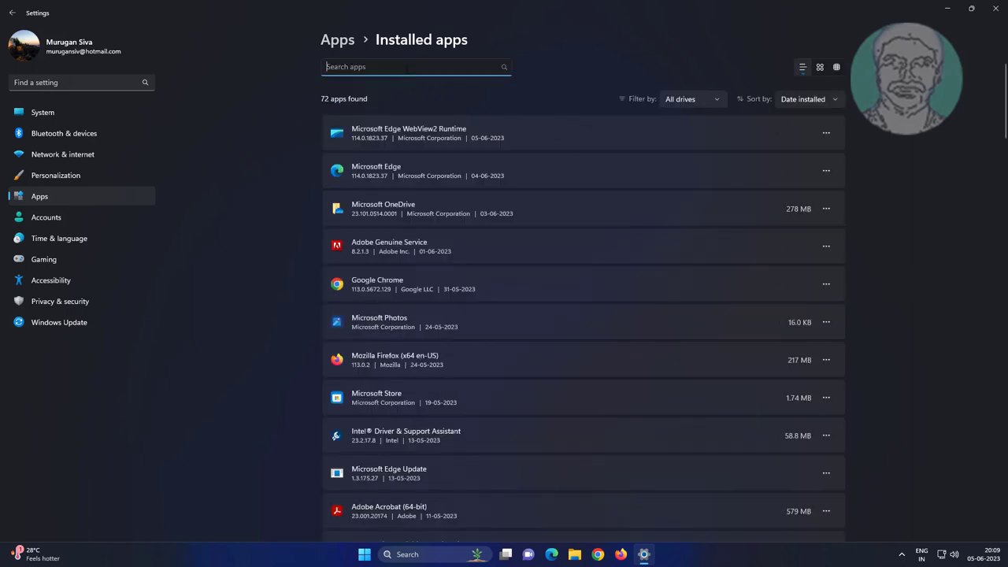
Search the installed apps for 'sni' and reach Snipping Tool's Advanced options.
type("s")
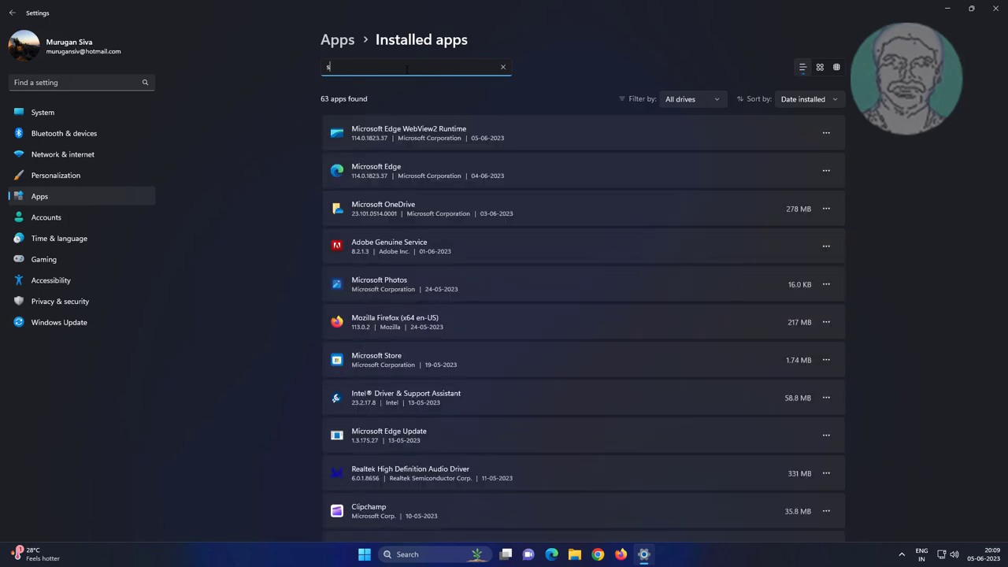
type("nipping tool")
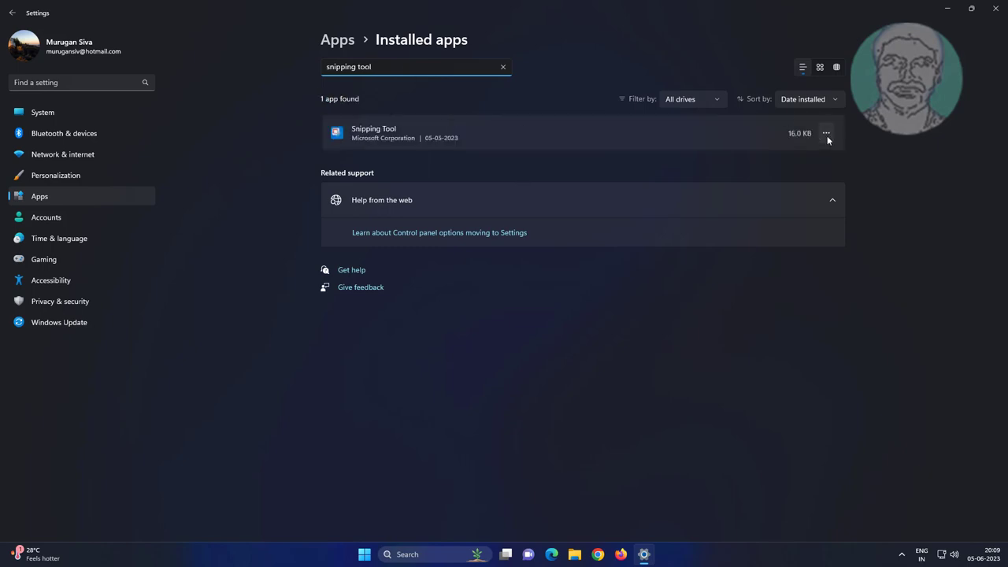
left_click(374, 133)
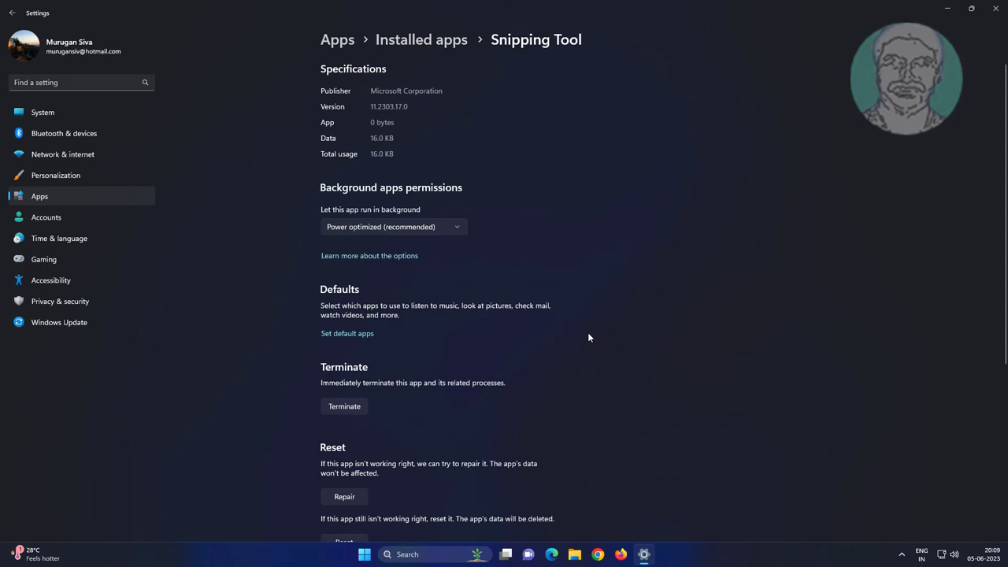
mouse_move(457, 236)
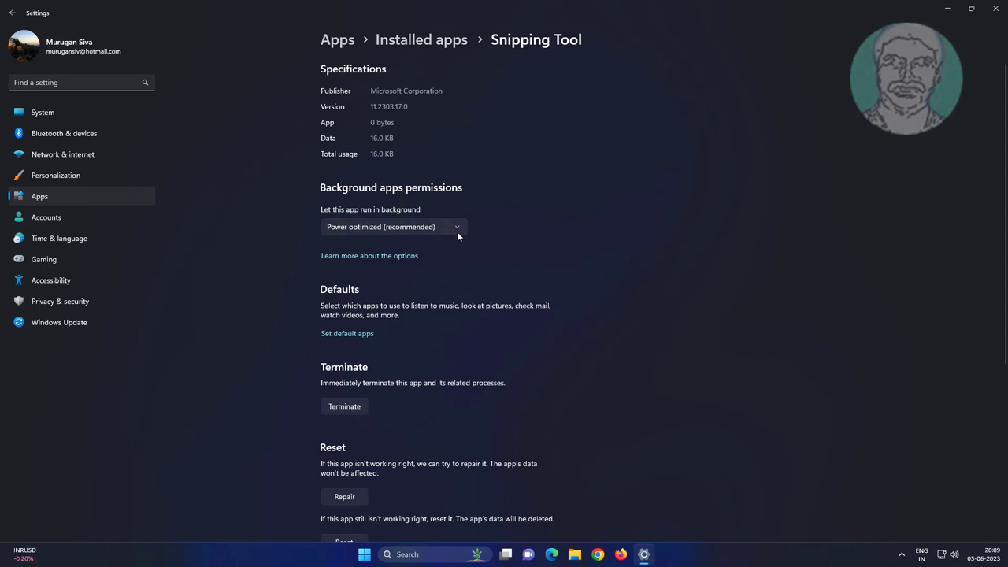
Set 'Let this app run in background' to Never and close Settings.
left_click(394, 227)
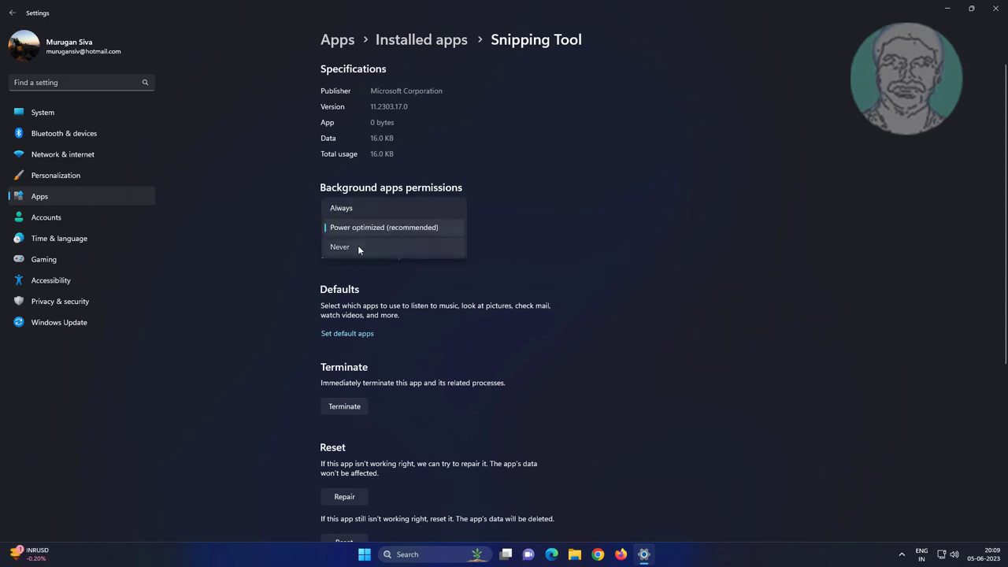
left_click(341, 245)
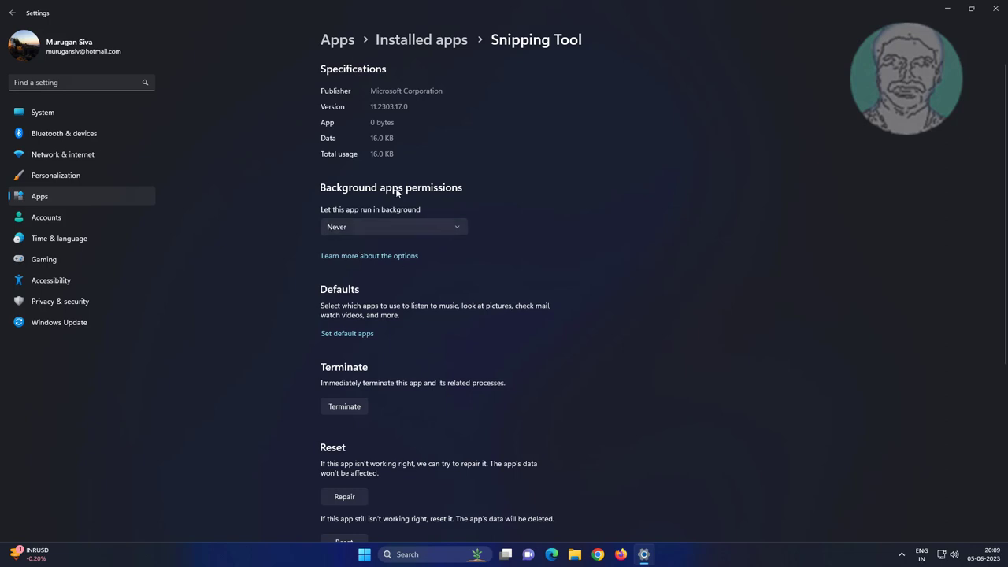
mouse_move(665, 192)
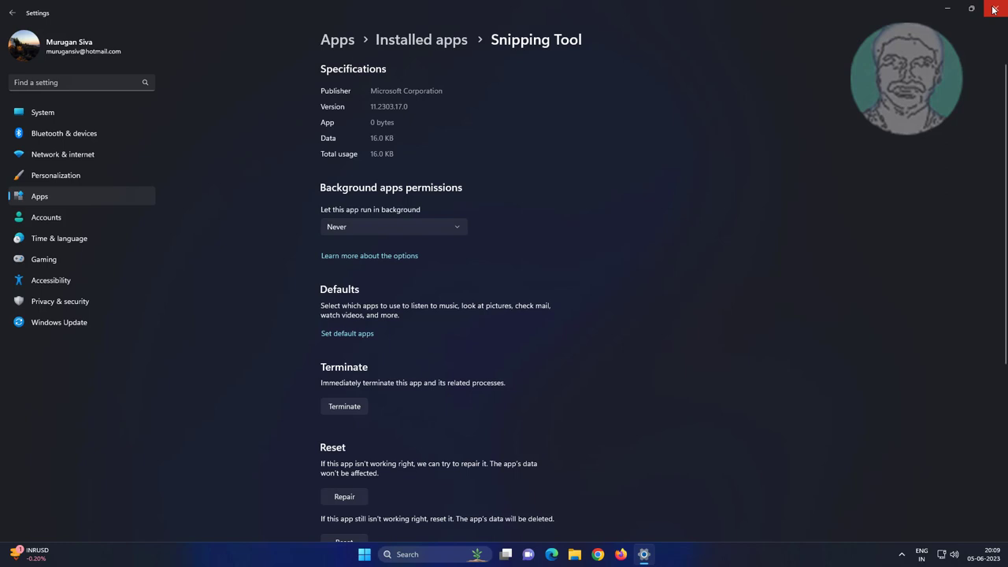
left_click(992, 9)
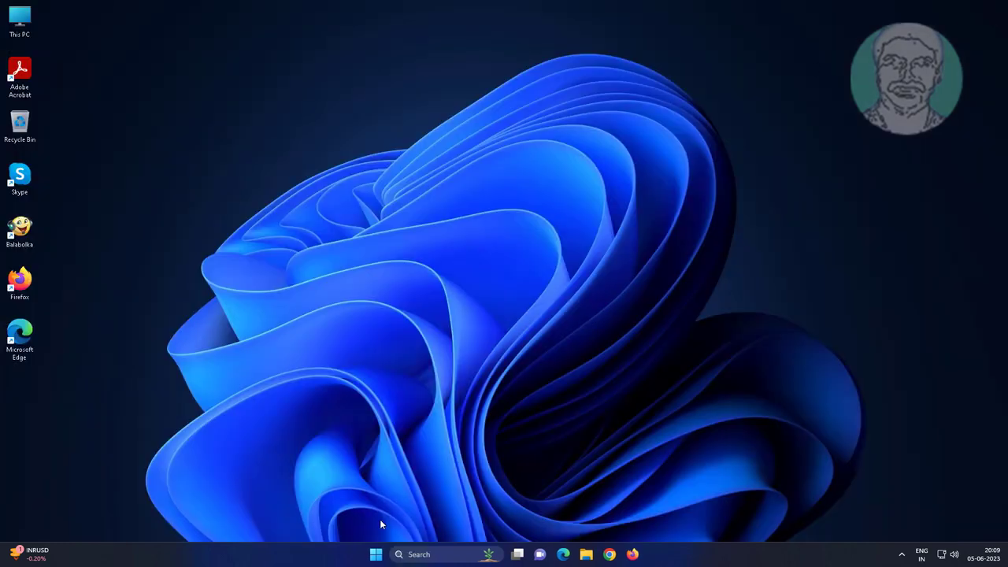
Start a taskbar search for 'services' so the Services app is the best match.
left_click(375, 554)
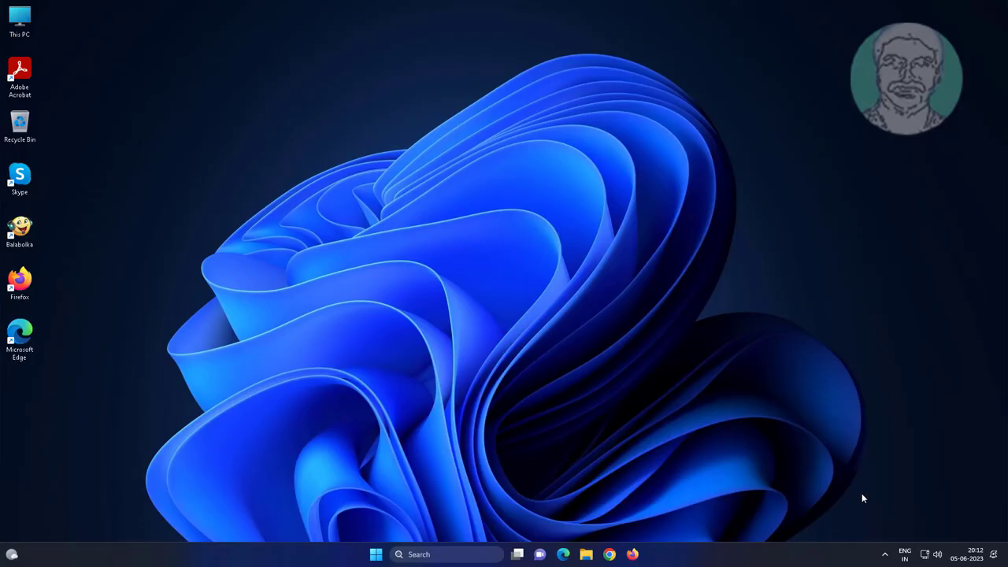
mouse_move(937, 477)
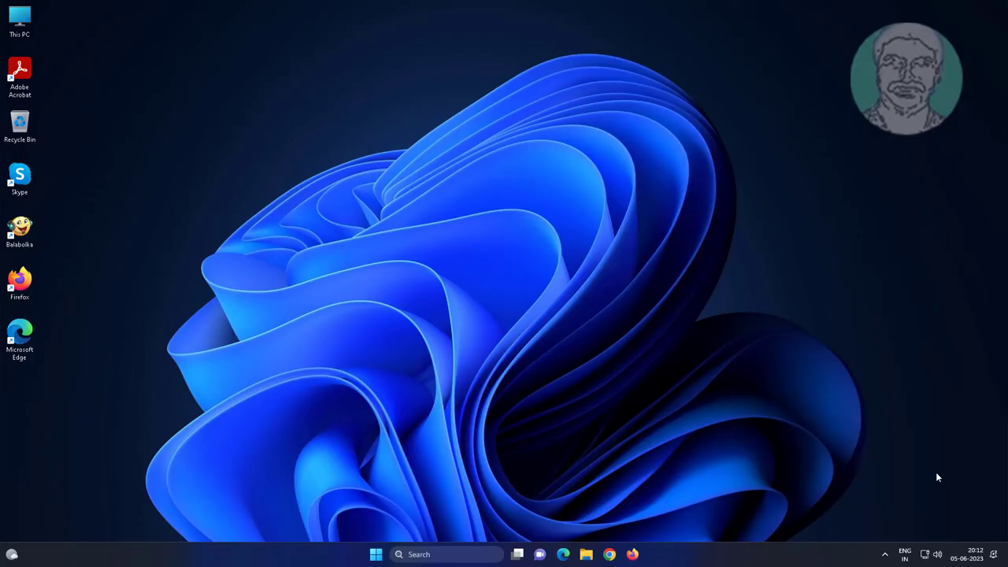
left_click(975, 554)
type("services")
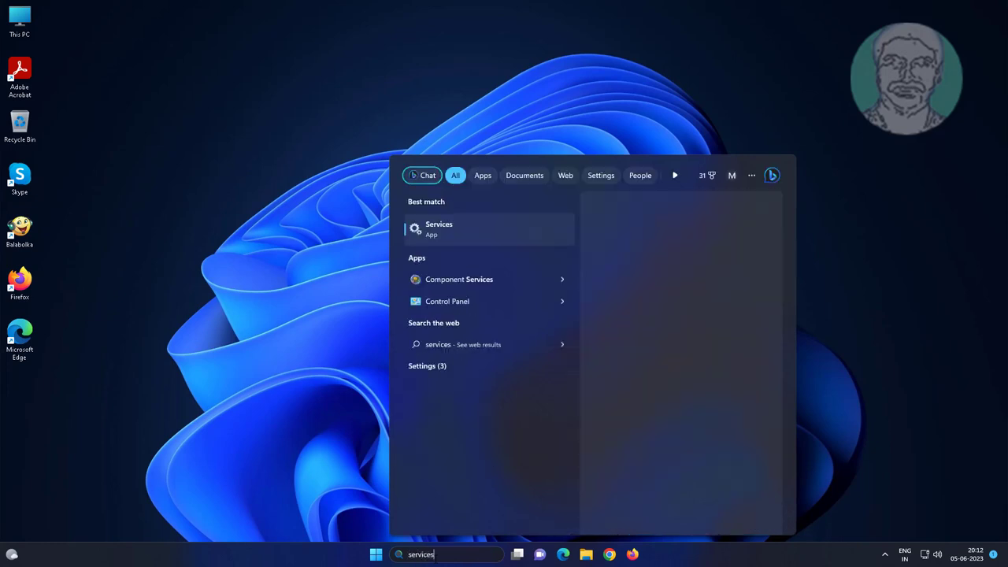
Launch the Services console from the Best match result.
left_click(438, 229)
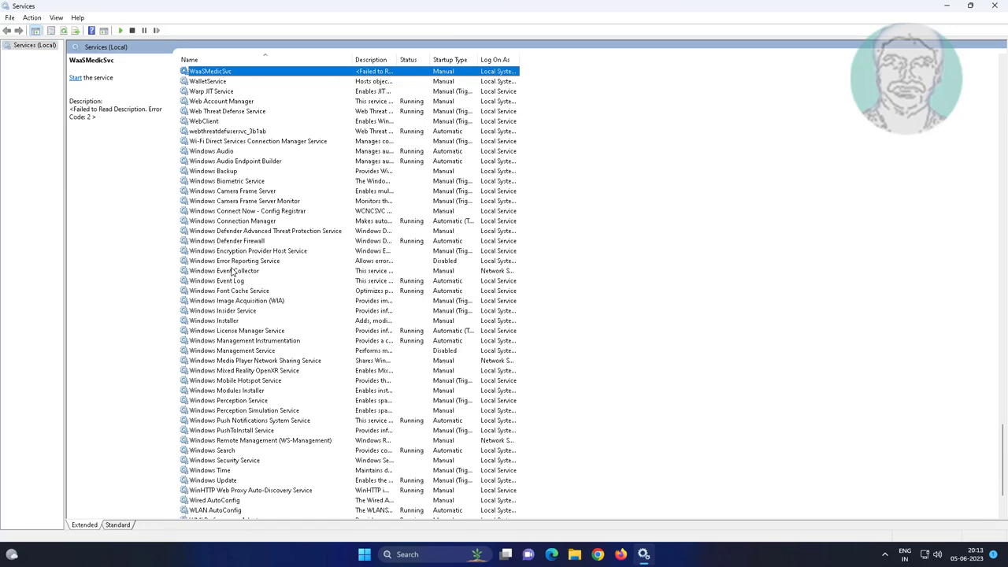
mouse_move(242, 343)
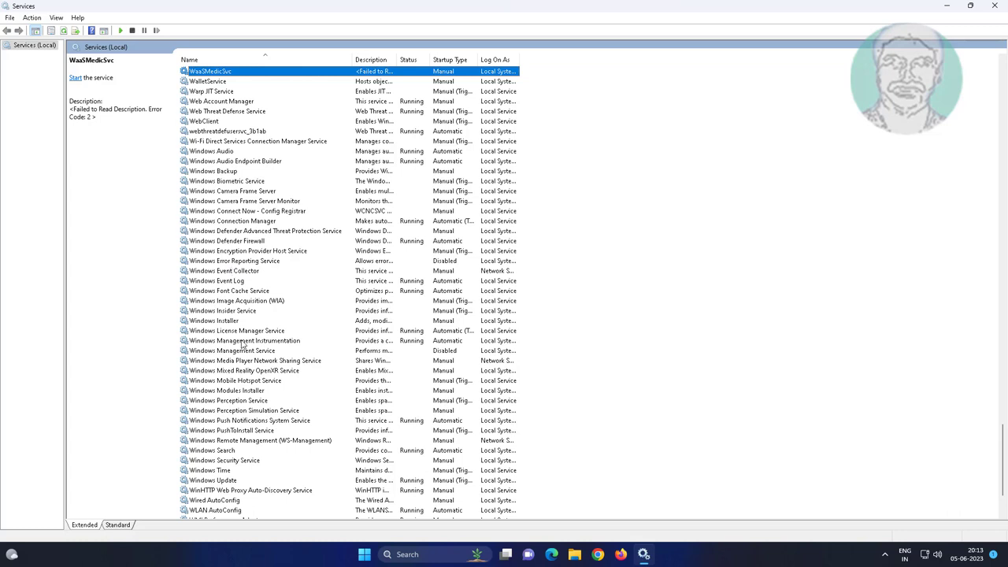
mouse_move(255, 427)
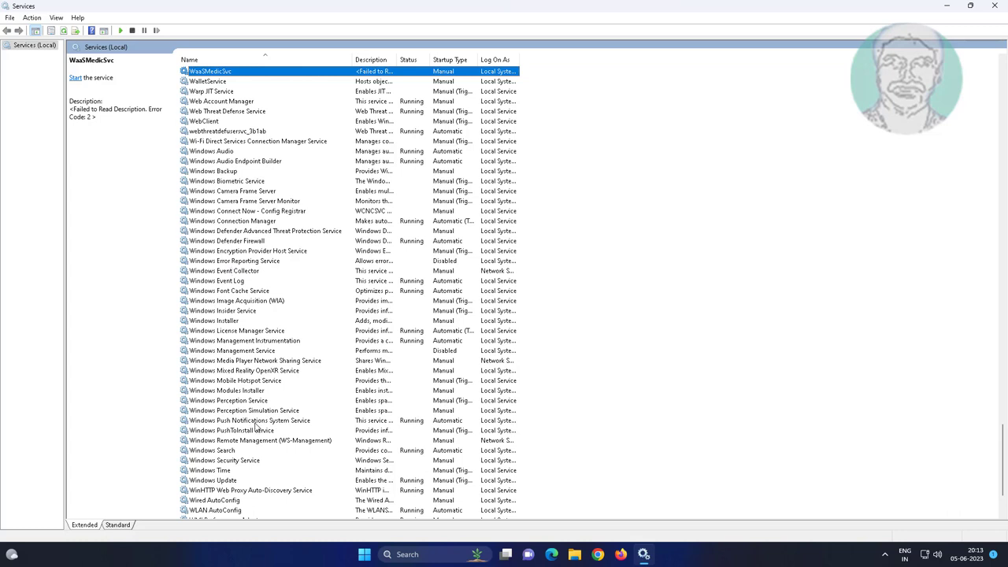
In Windows Push Notifications System Service properties, confirm Startup type Automatic with OK.
double_click(249, 419)
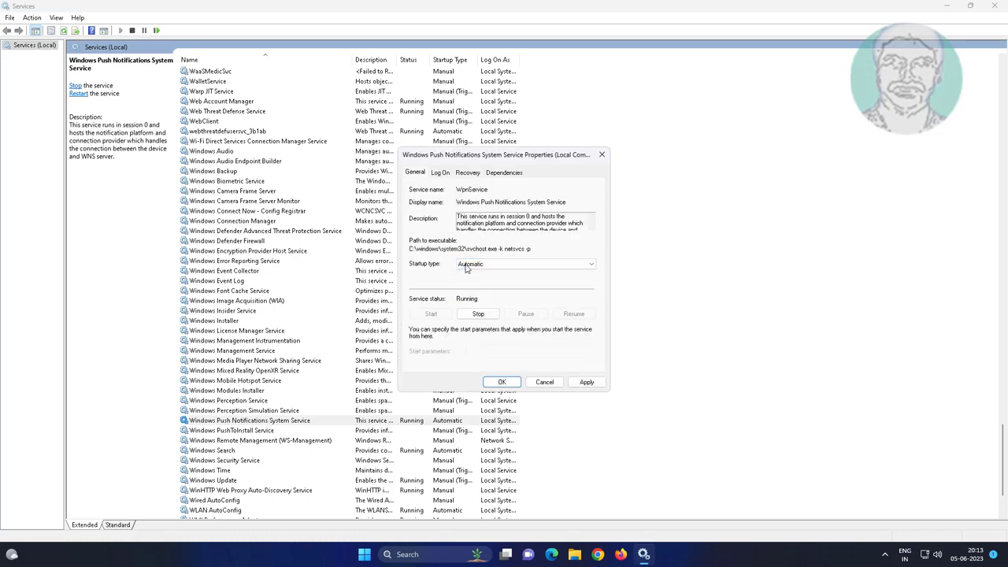
left_click(586, 383)
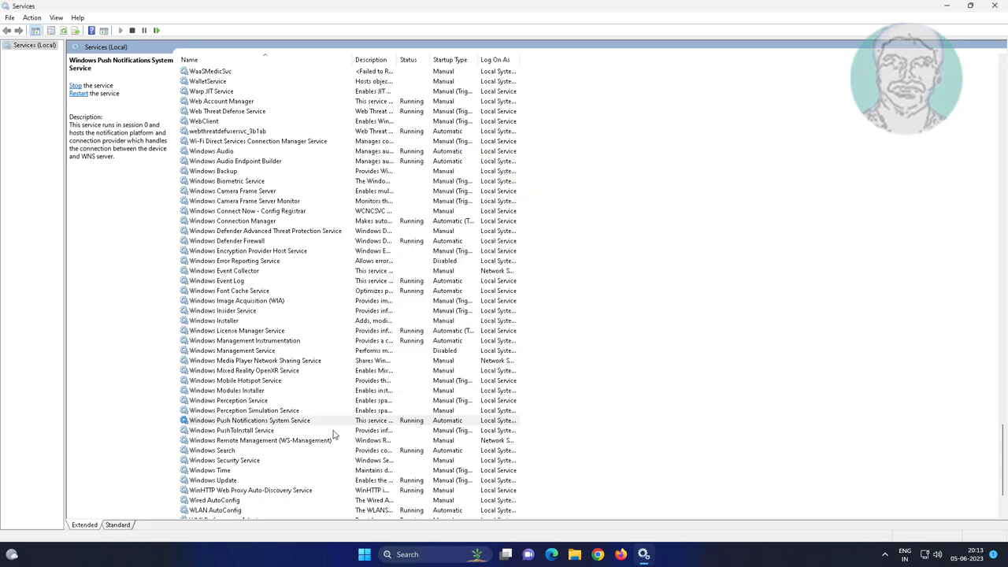
Restart Windows Push Notifications System Service from its context menu and reselect its row.
right_click(249, 418)
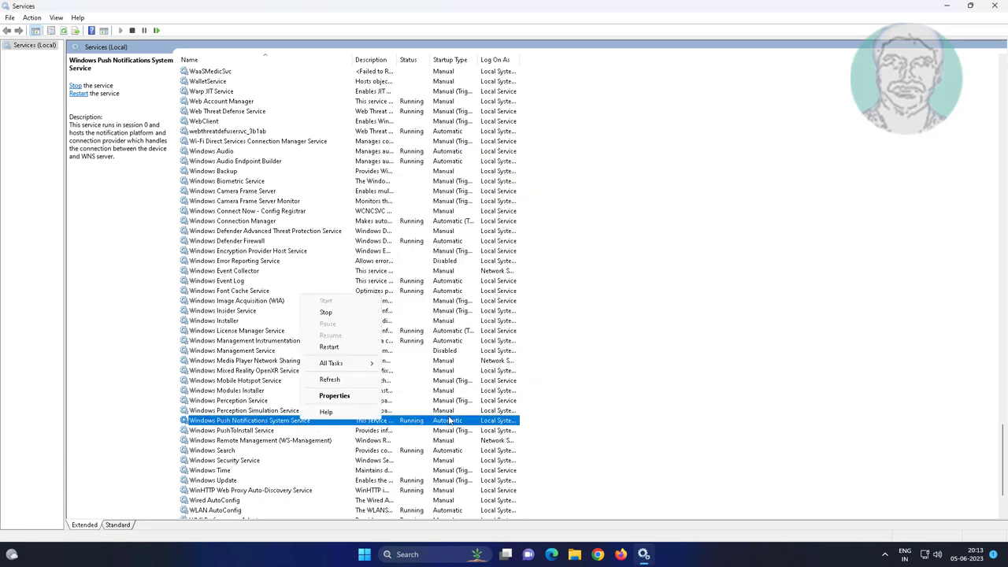
left_click(325, 312)
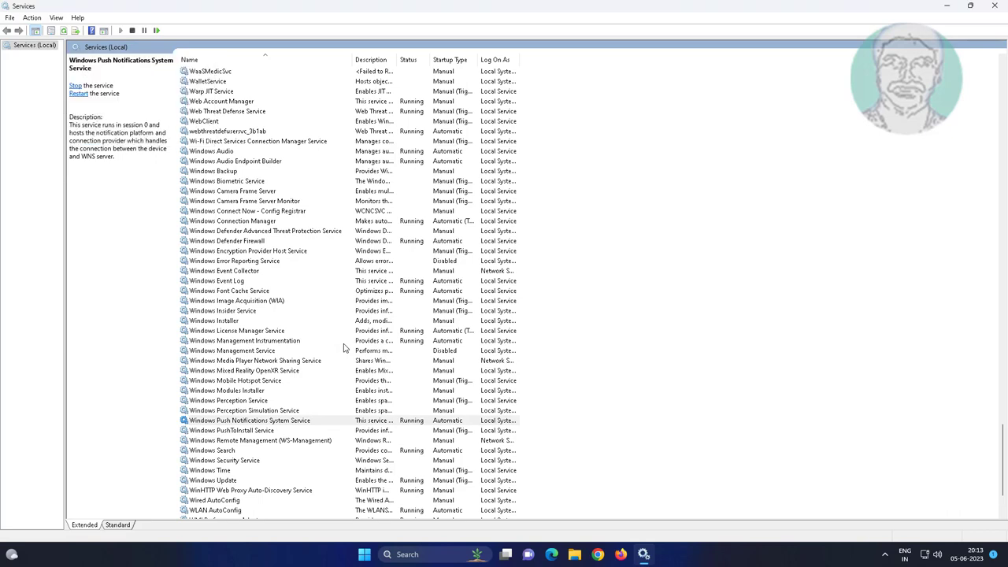
left_click(249, 419)
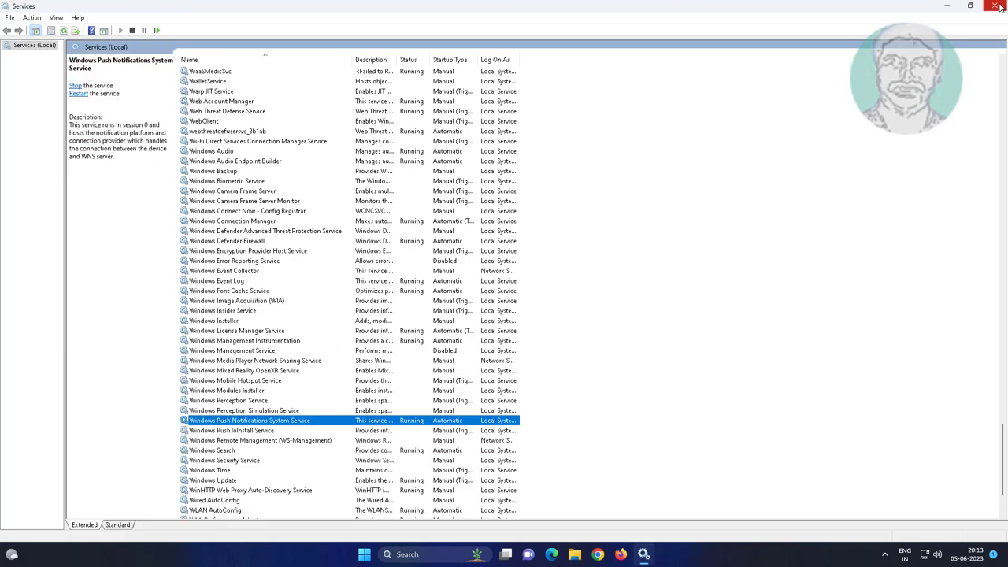